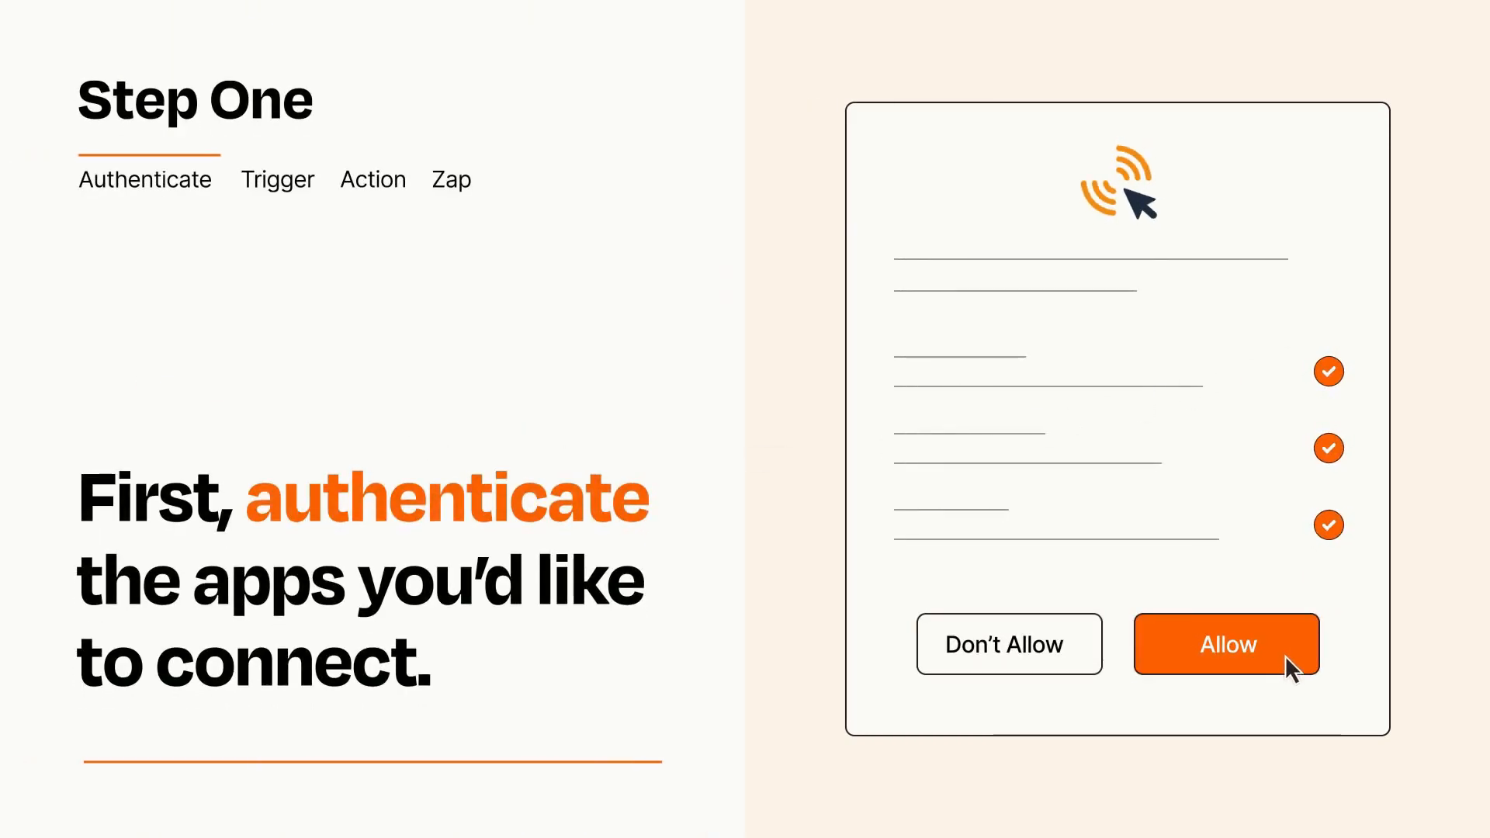
- Allow Zapier access to the first app and to Google Sheets
{"action": "left_click", "coordinate": [1227, 644]}
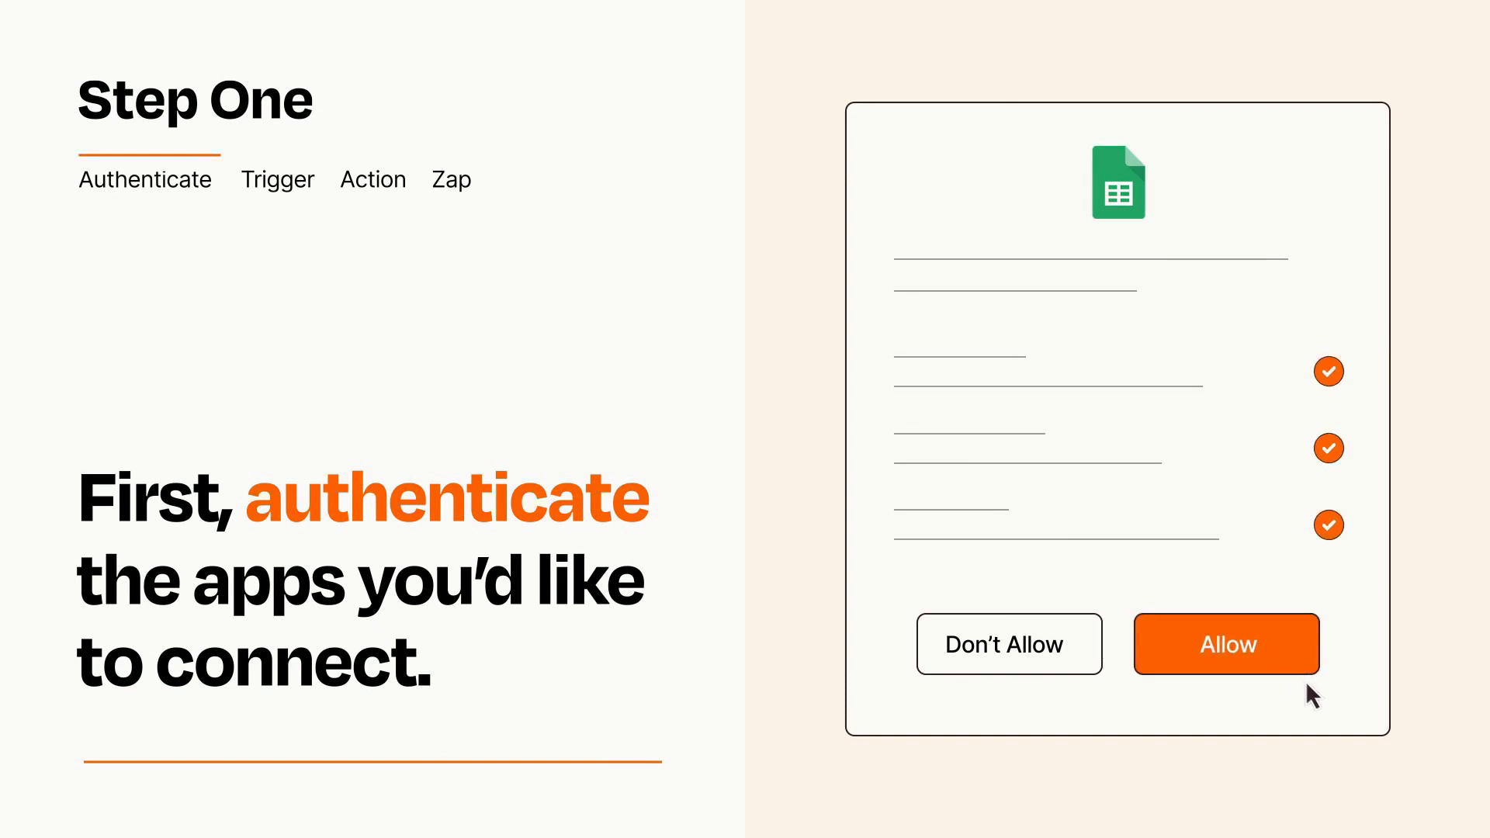
{"action": "left_click", "coordinate": [1225, 643]}
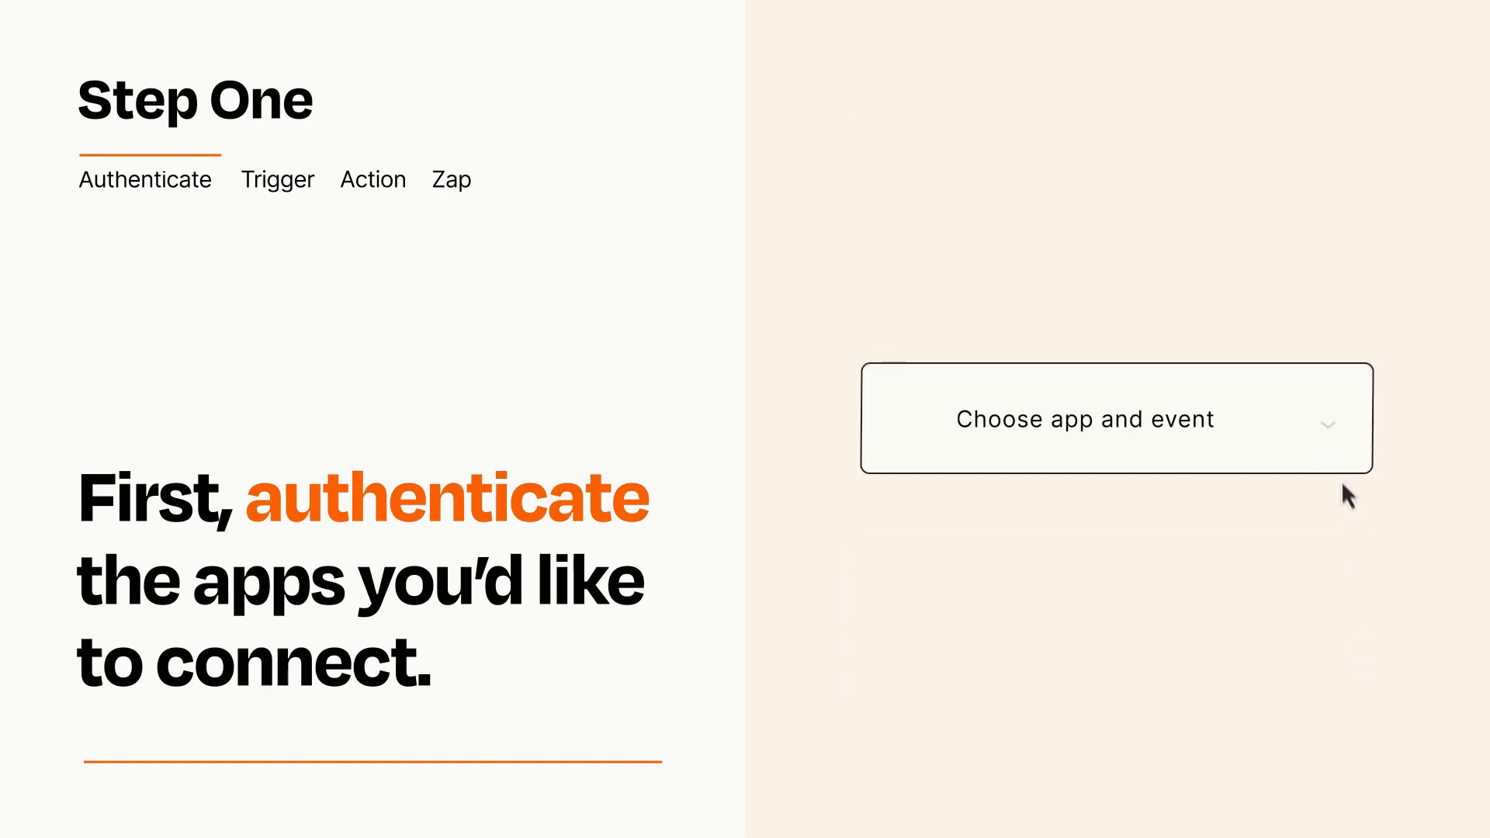
- Choose Tag Added to Contact as the trigger event and proceed to the action step
{"action": "left_click", "coordinate": [1116, 419]}
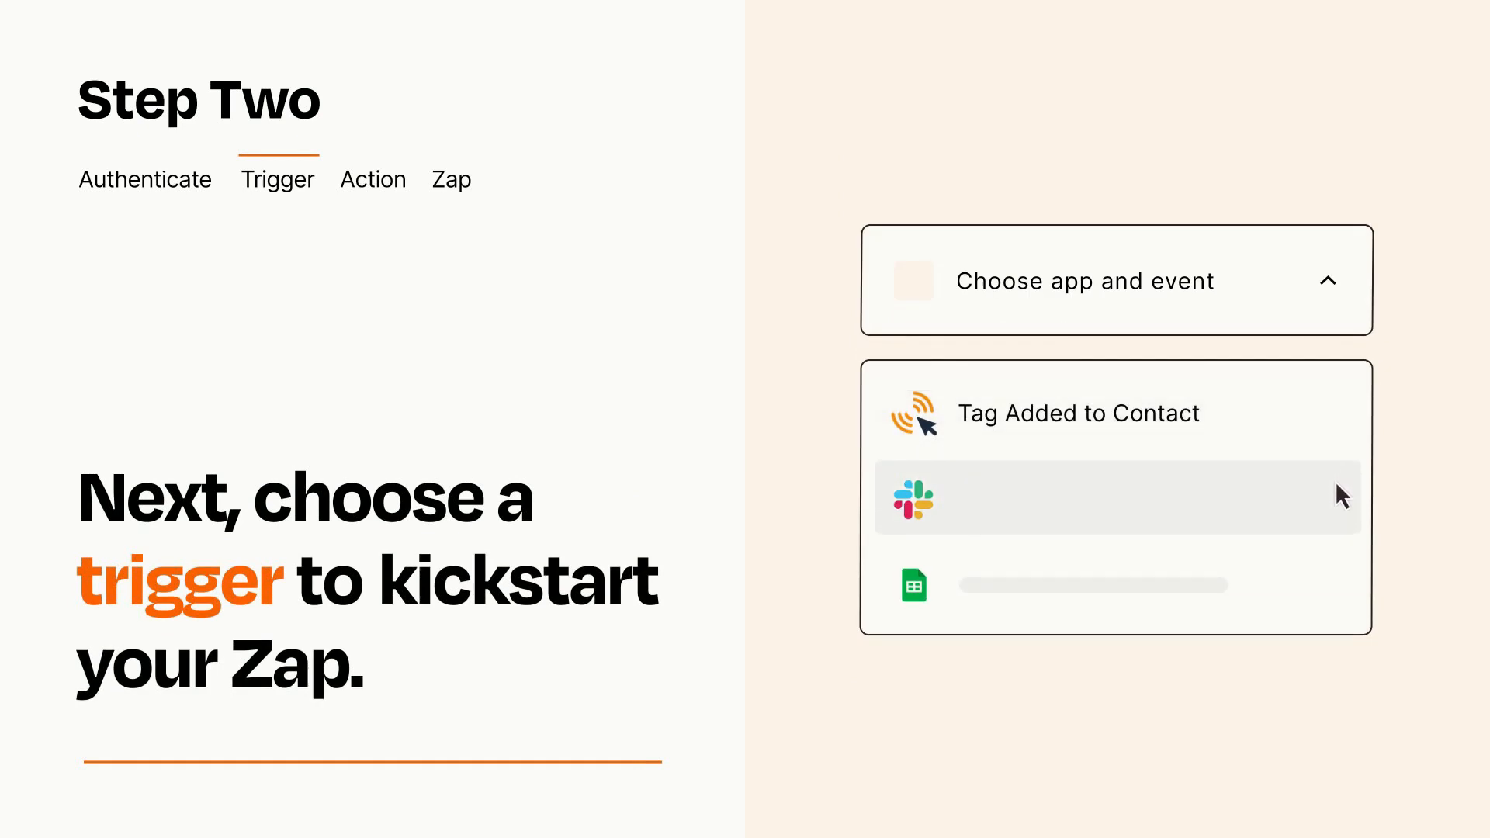
{"action": "mouse_move", "coordinate": [1342, 592]}
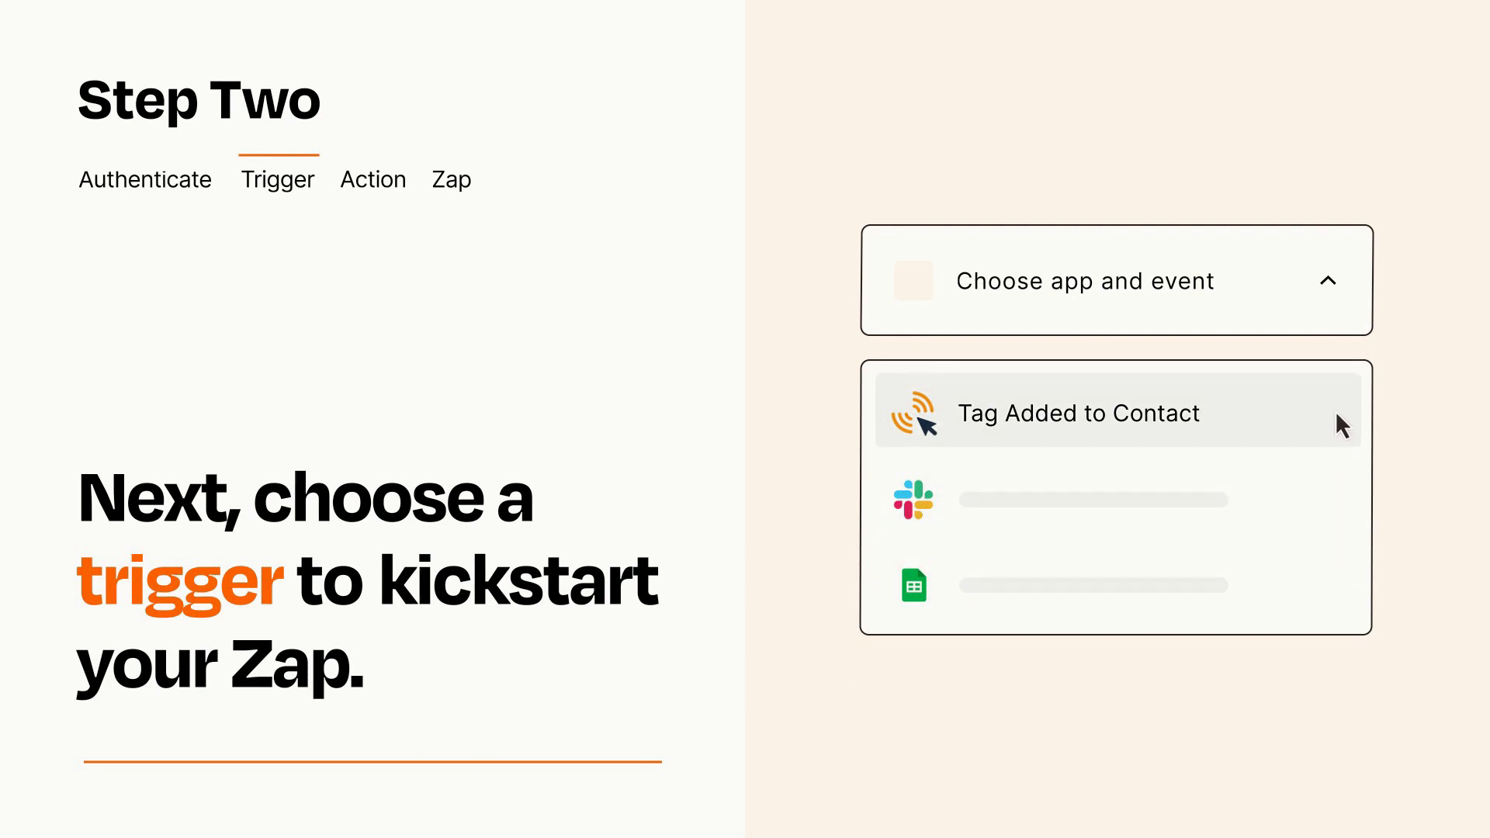
{"action": "mouse_move", "coordinate": [1340, 429]}
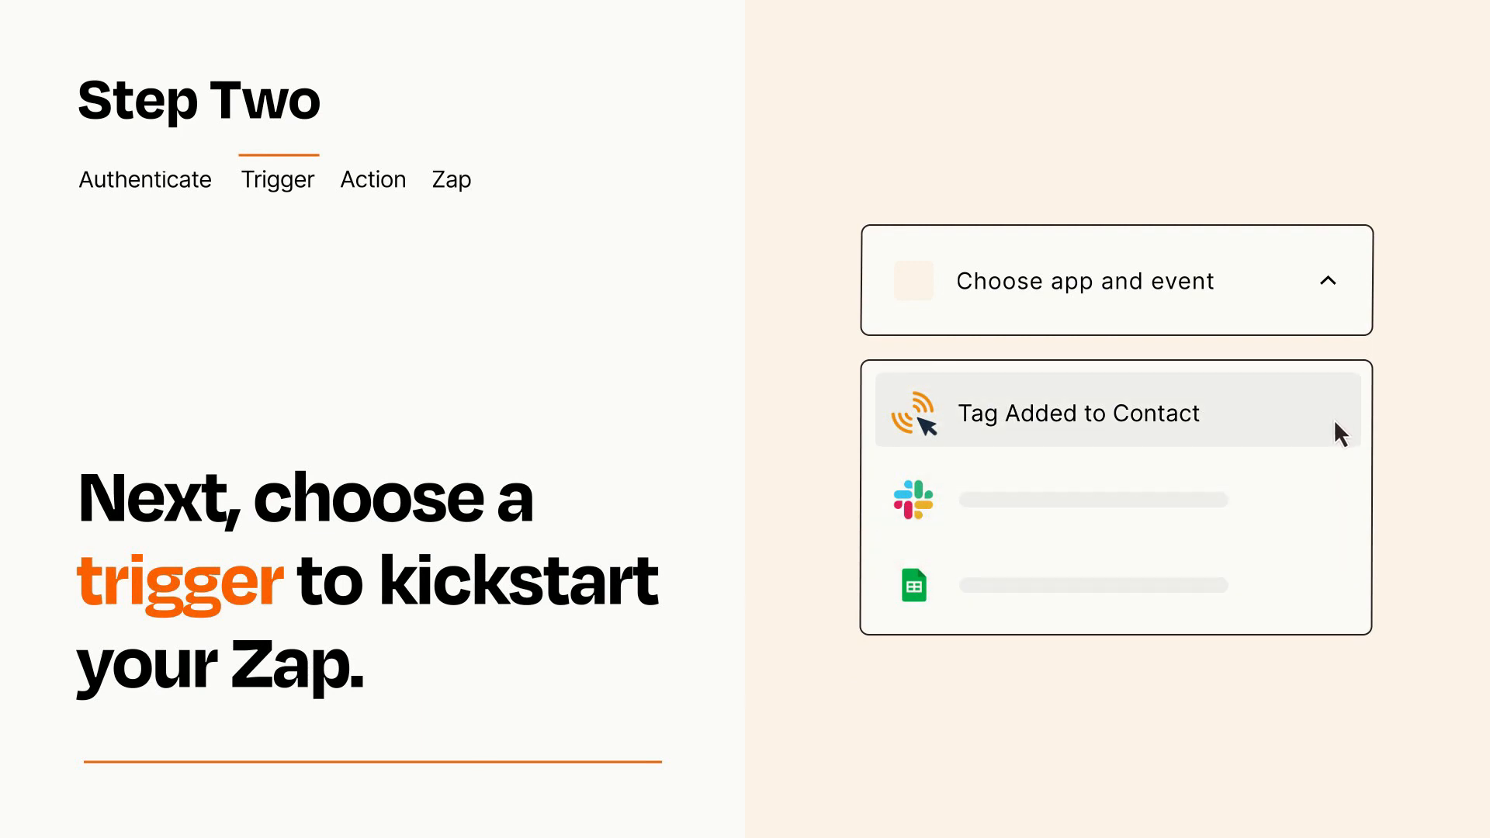
{"action": "left_click", "coordinate": [1077, 412]}
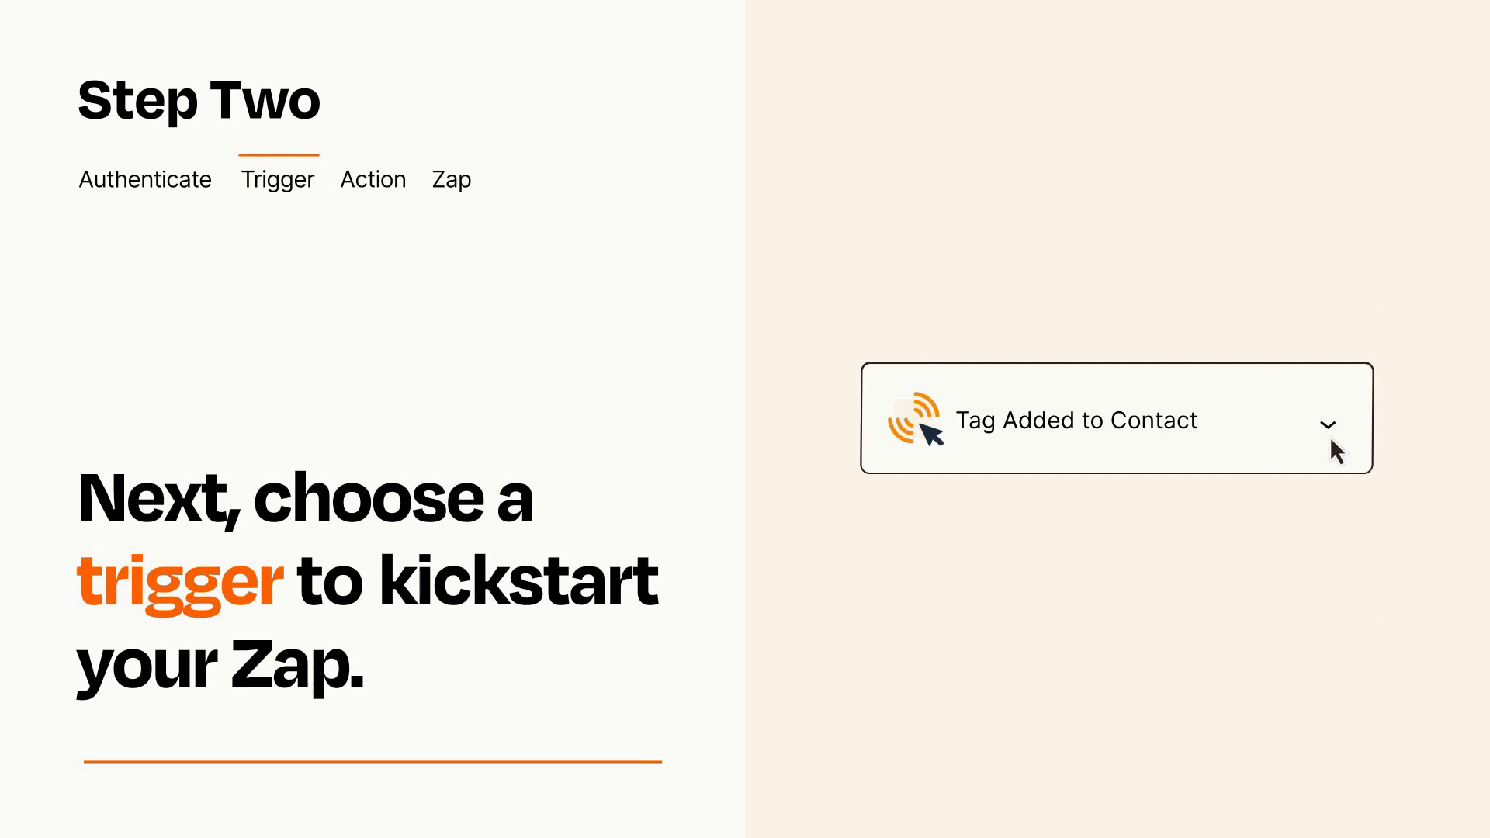
{"action": "mouse_move", "coordinate": [1350, 447]}
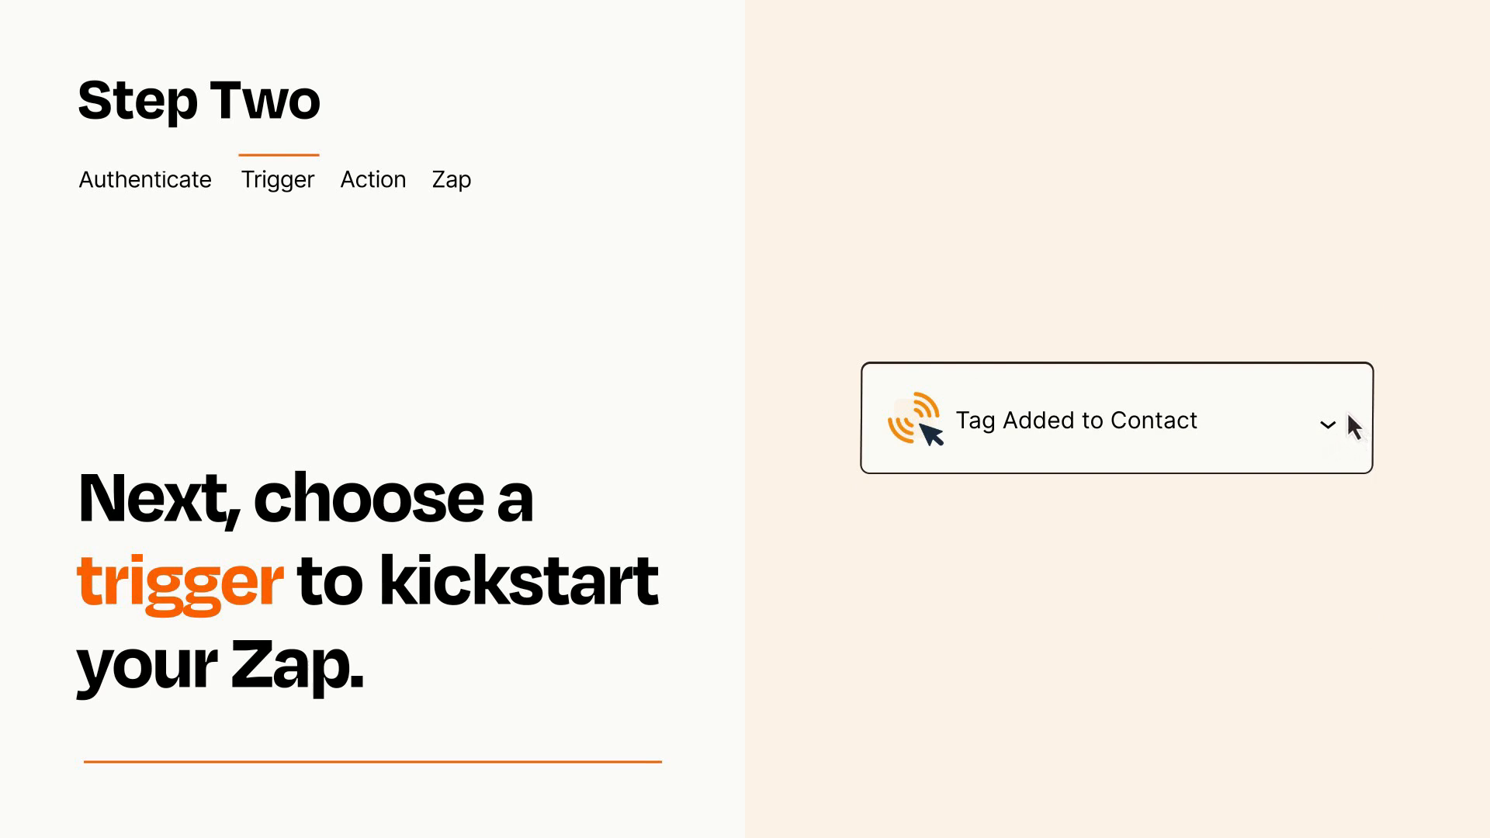
{"action": "left_click", "coordinate": [373, 178]}
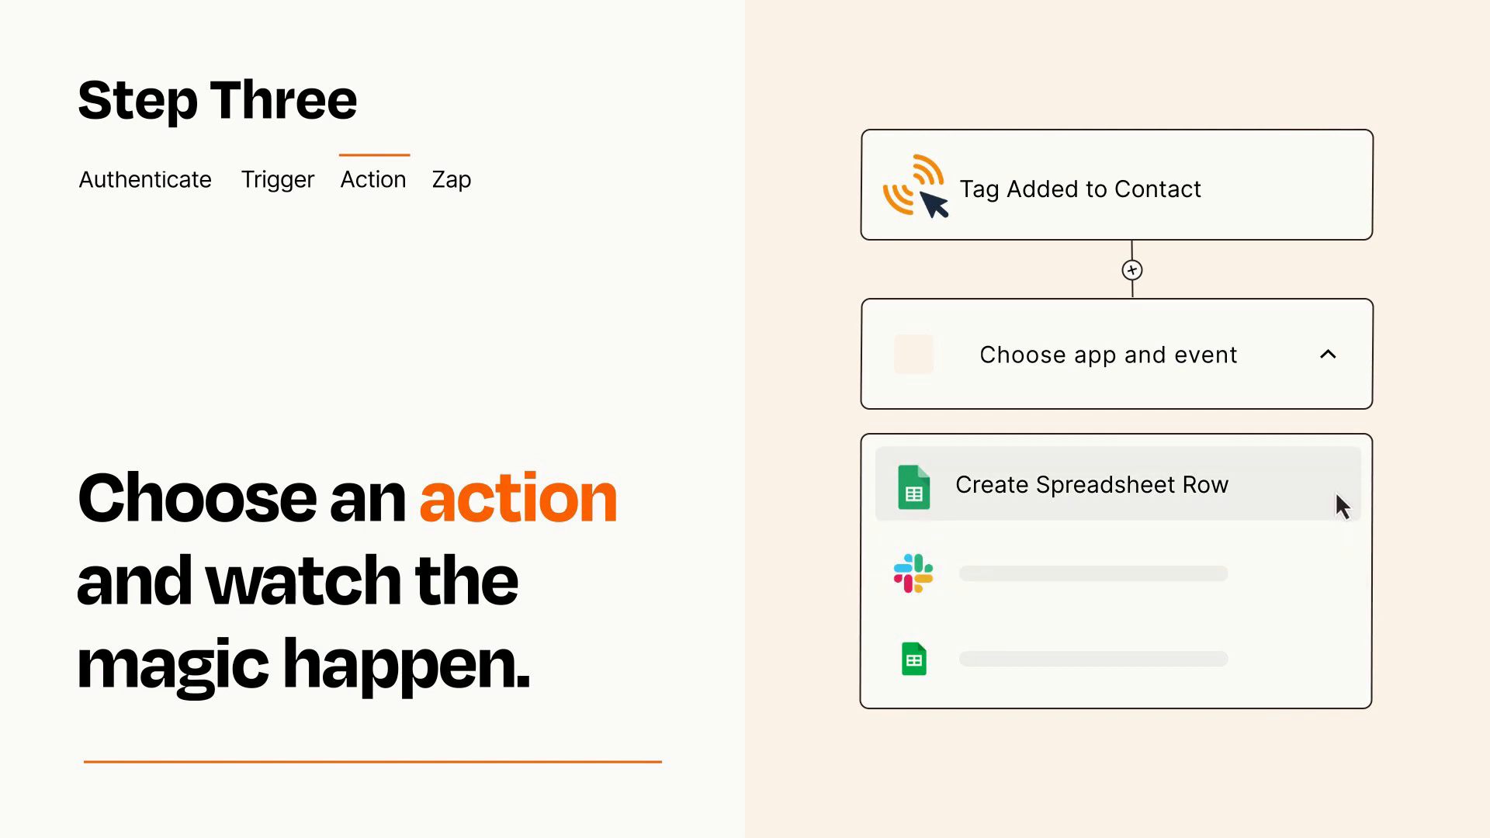
- Pick Create Spreadsheet Row as the action and map its Item and Details fields
{"action": "left_click", "coordinate": [1092, 485]}
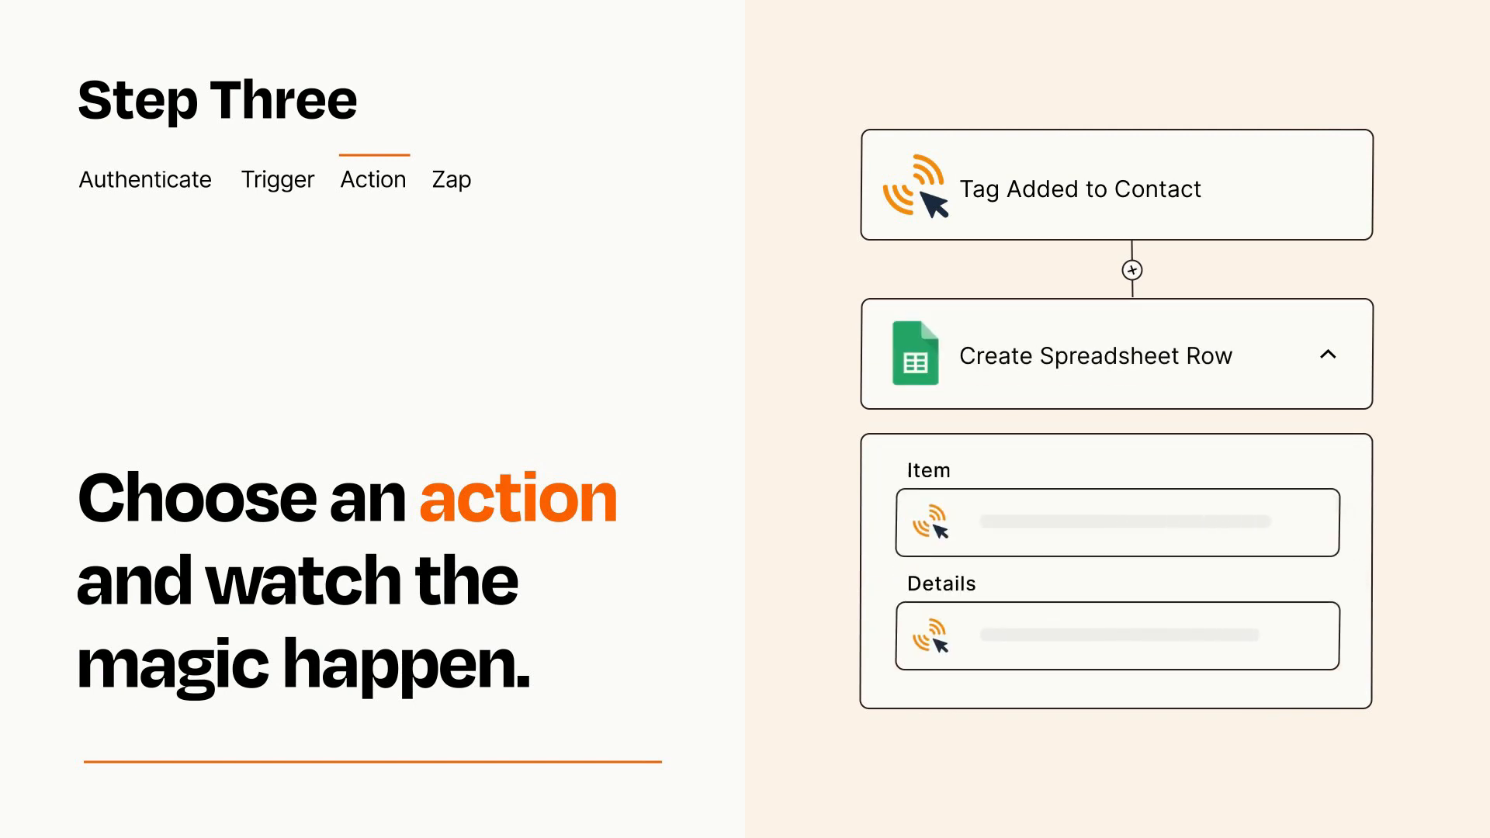
{"action": "left_click", "coordinate": [1332, 355]}
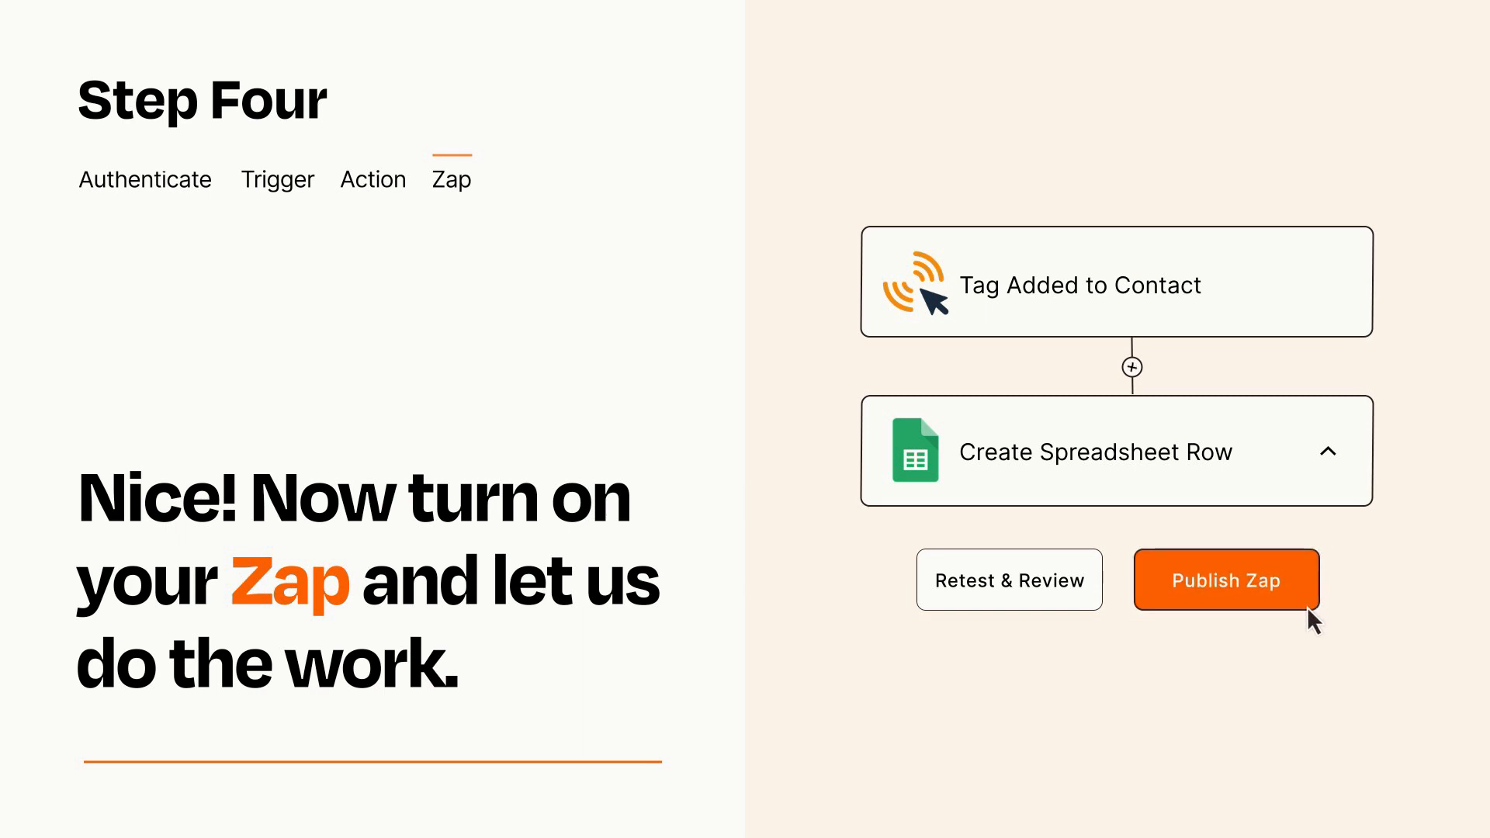
- Publish the two-step Zap to turn it on
{"action": "left_click", "coordinate": [1226, 580]}
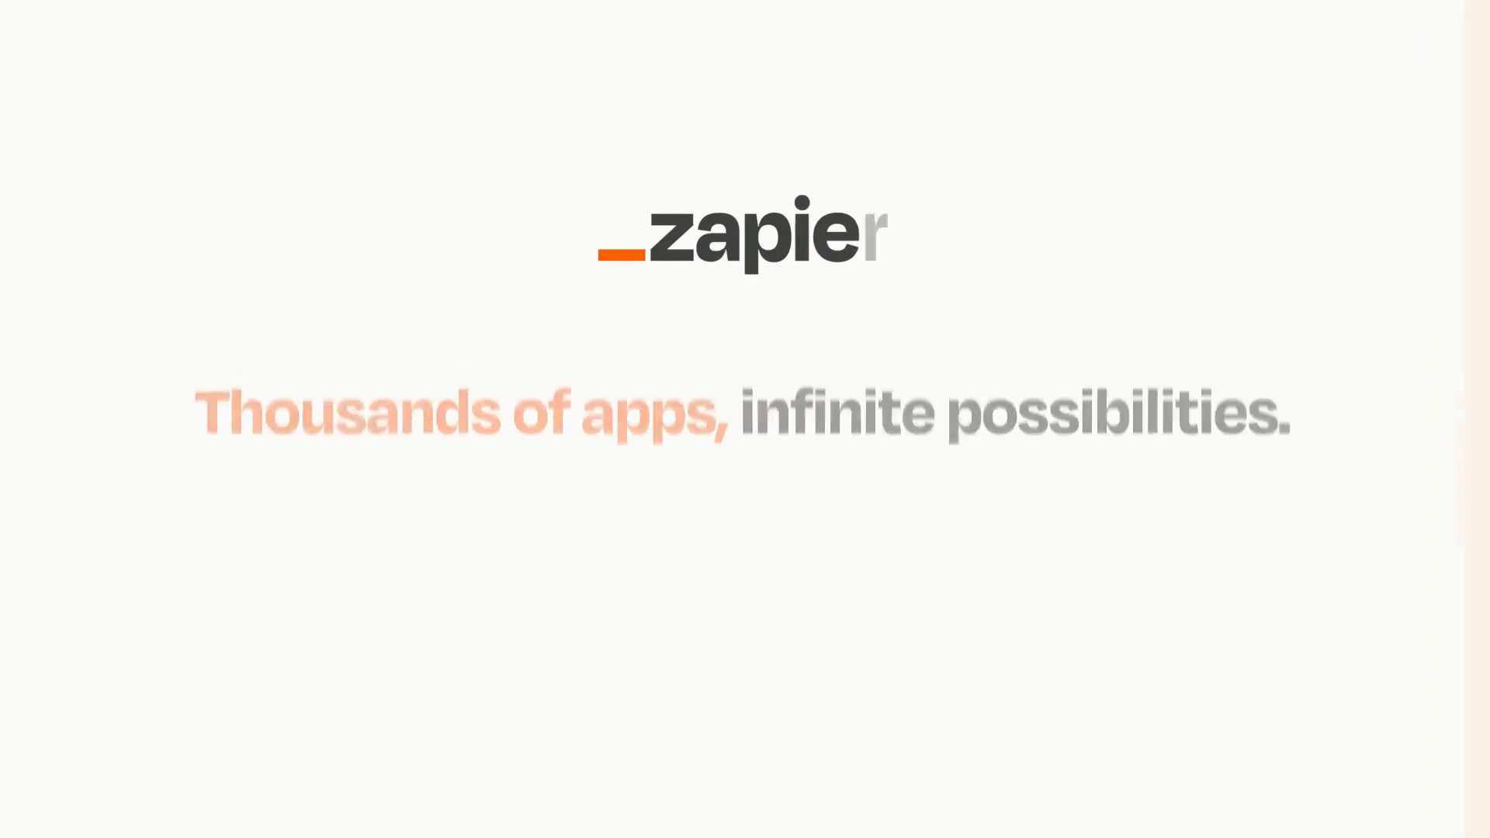